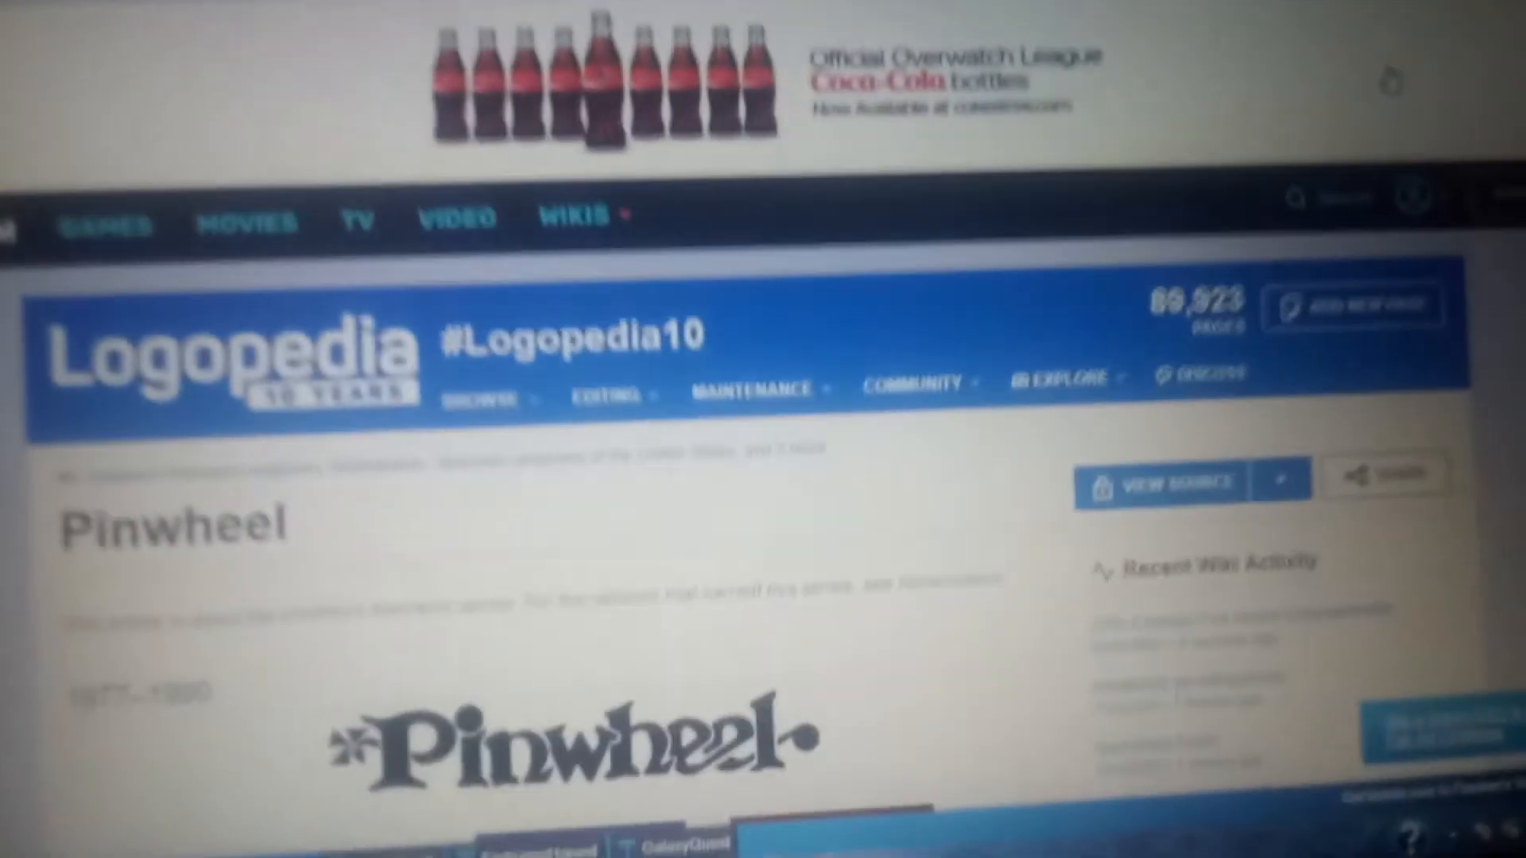
scroll("down", 3)
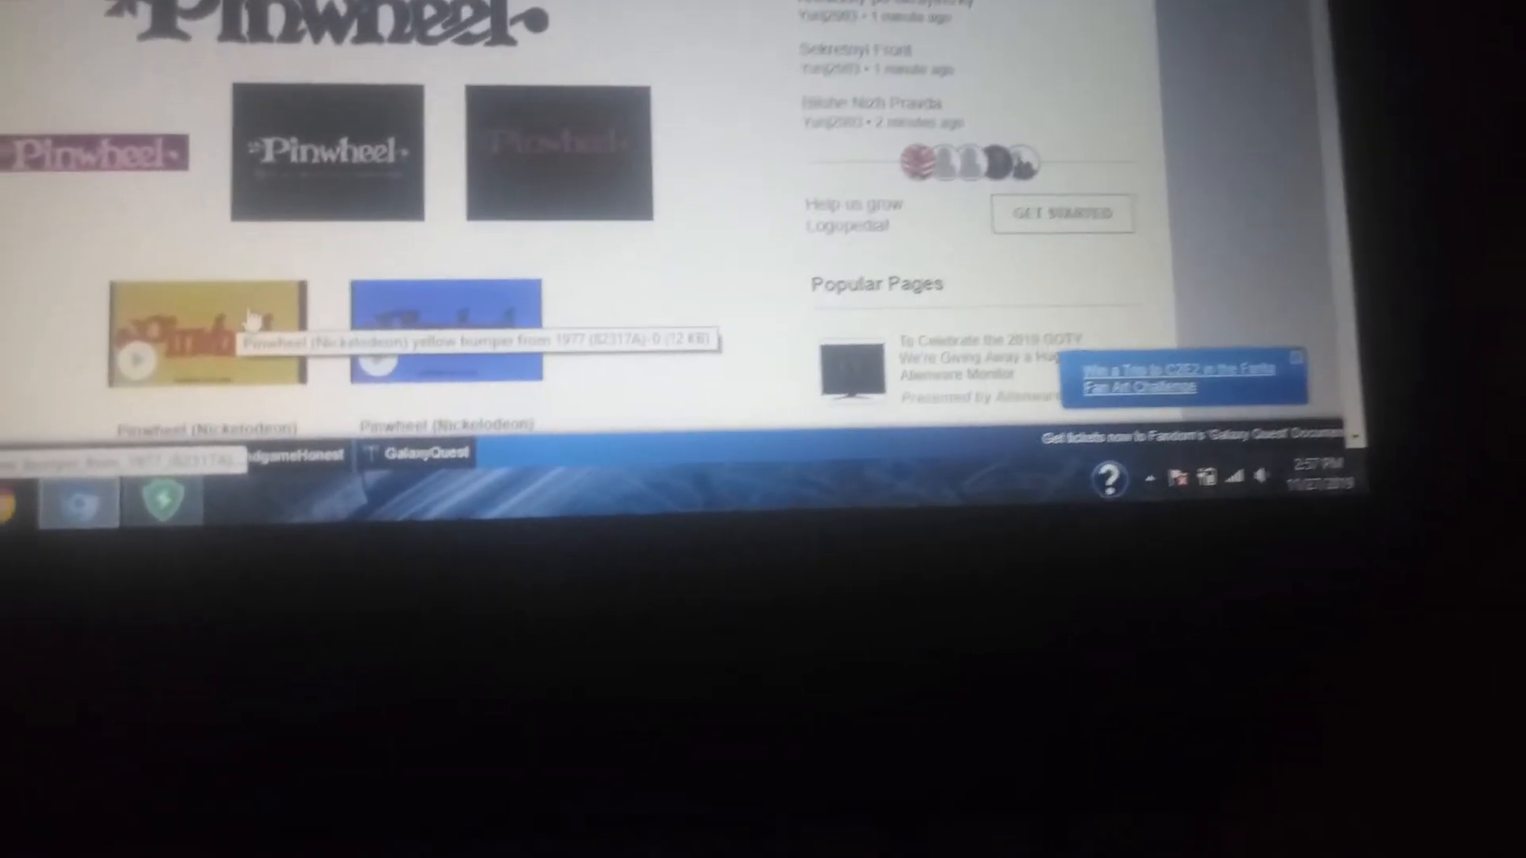
scroll("down", 3)
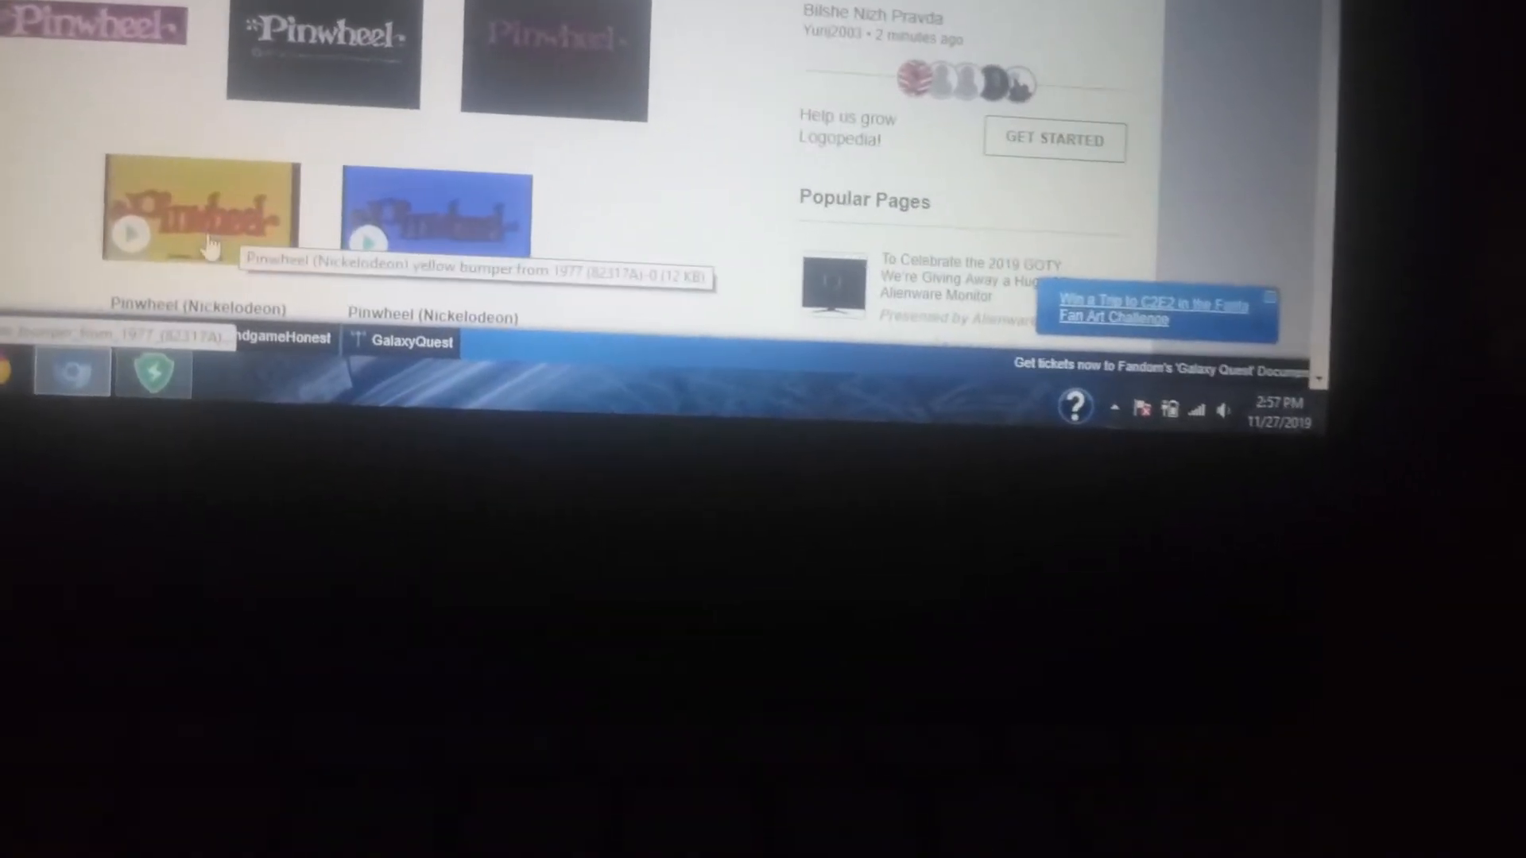